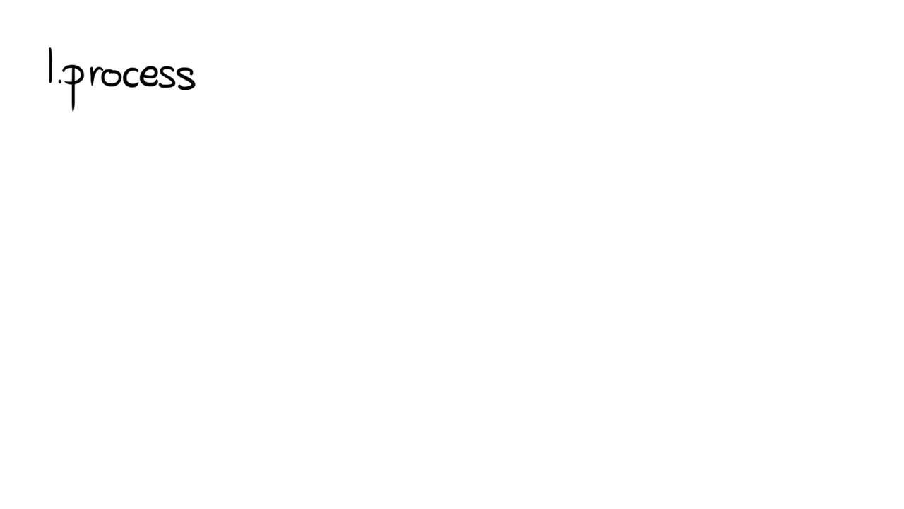
type("more informat")
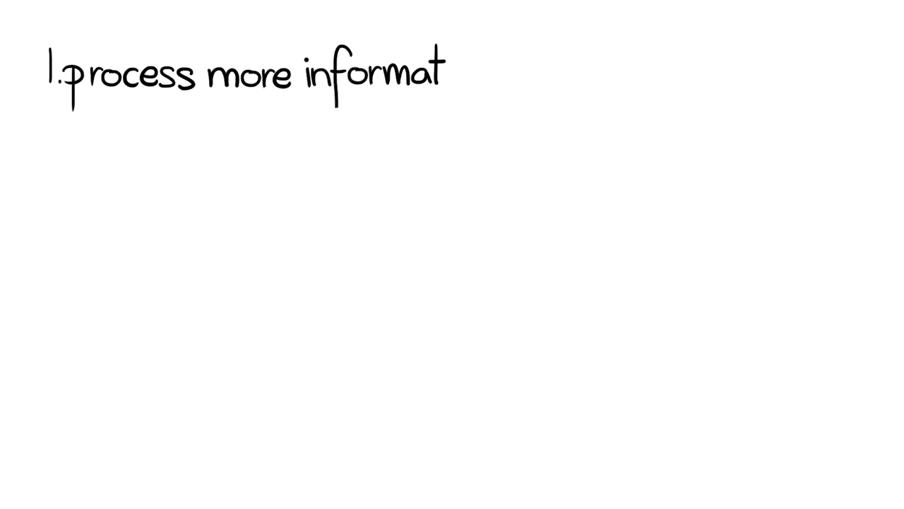
type("ion")
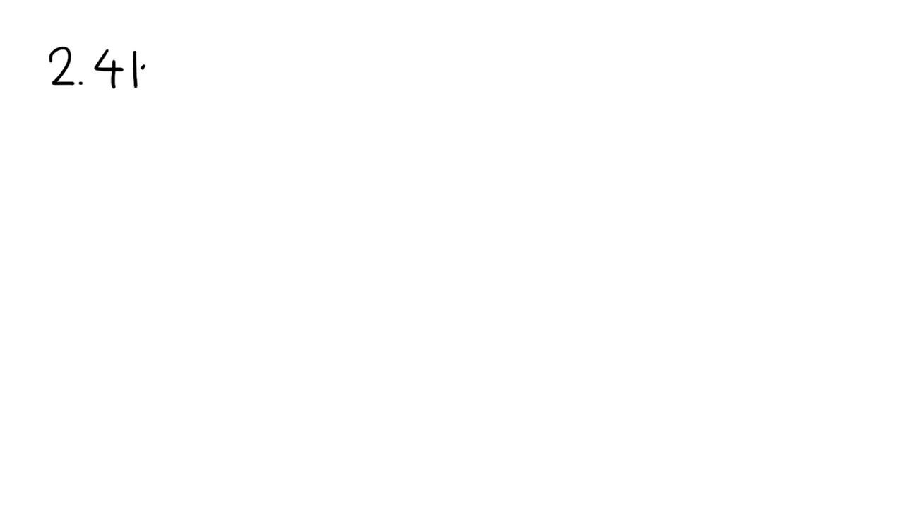
type("kinds")
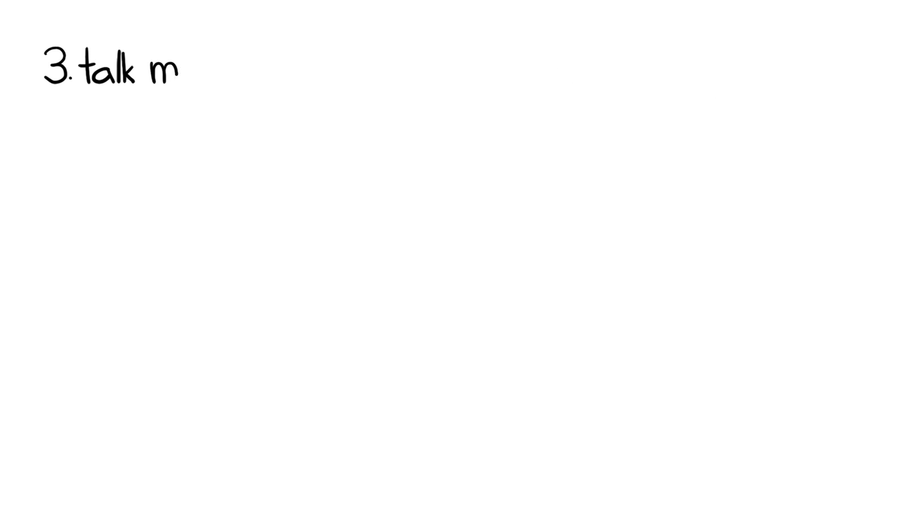
type("ore concretely")
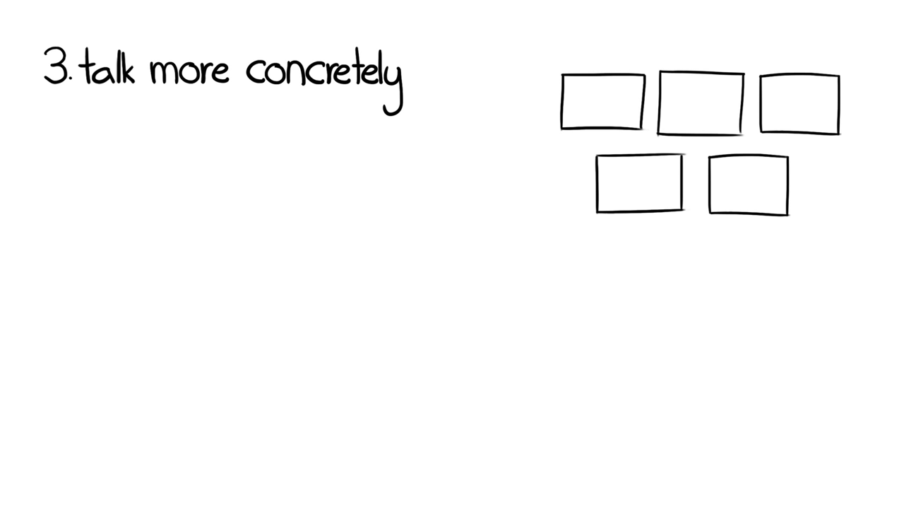
left_click_drag(90, 170, 110, 314)
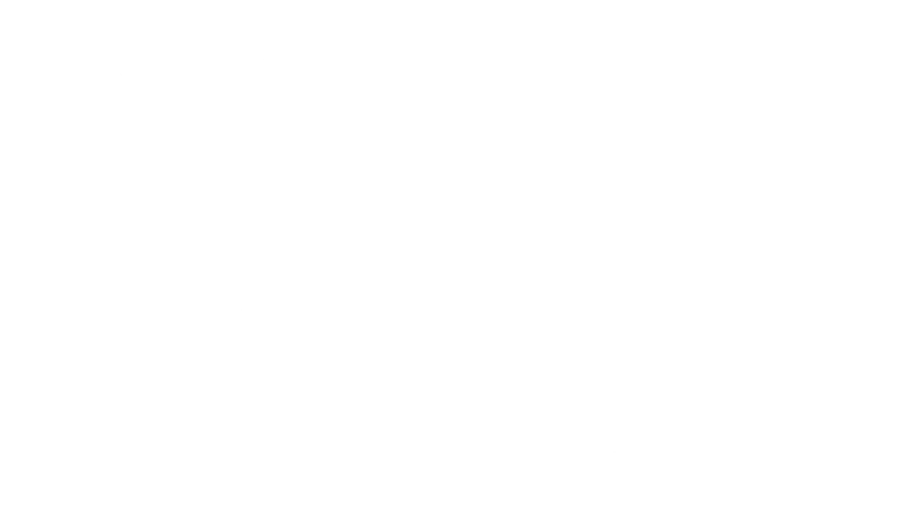
type("4. less ho")
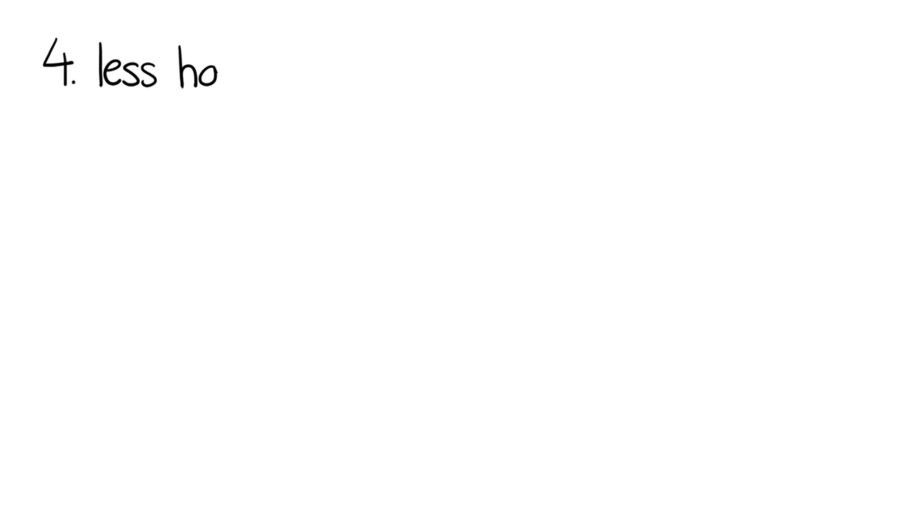
type("ppy")
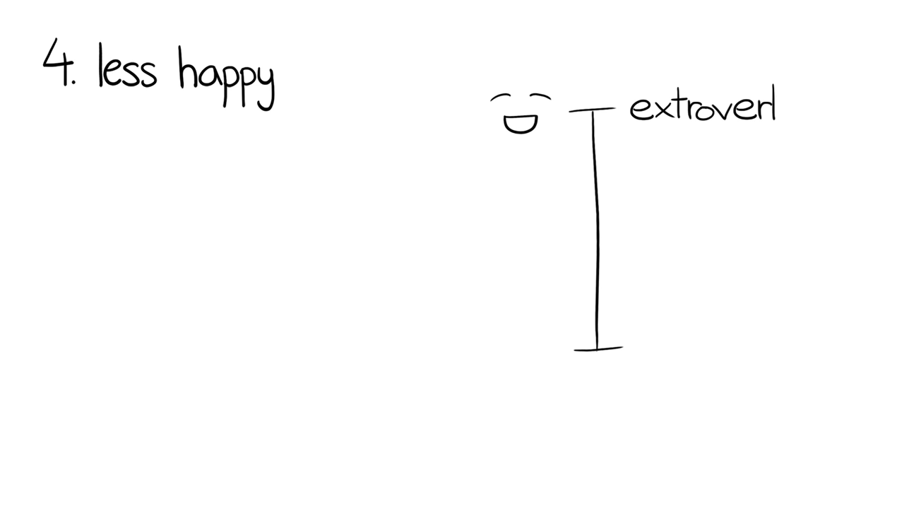
type("t")
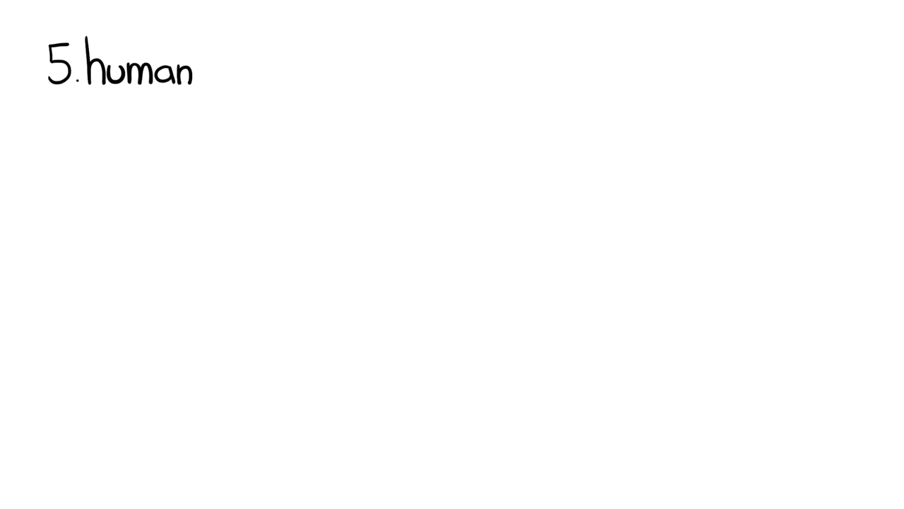
type("faces = fl")
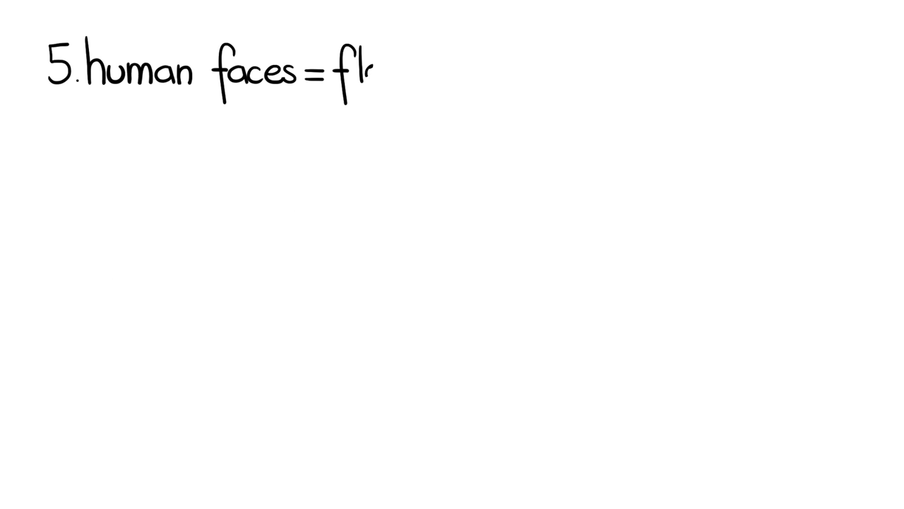
type("owers")
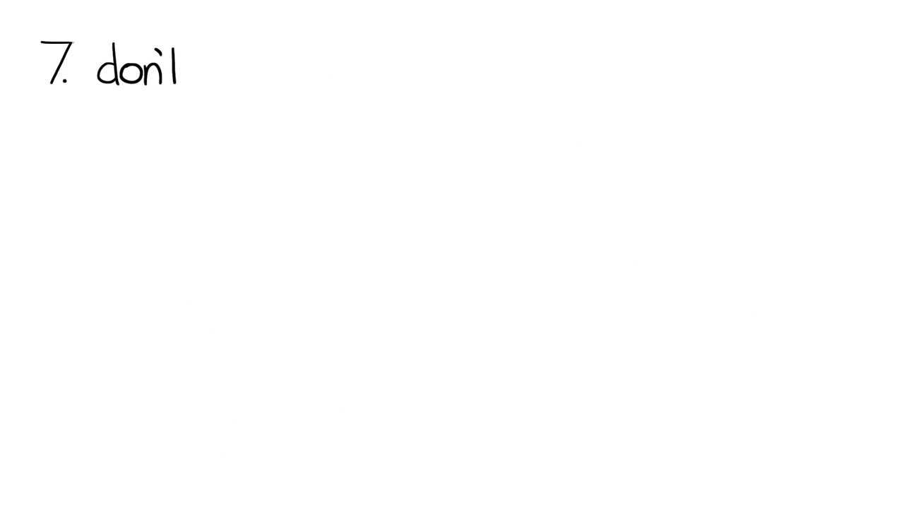
type("reward risk tak")
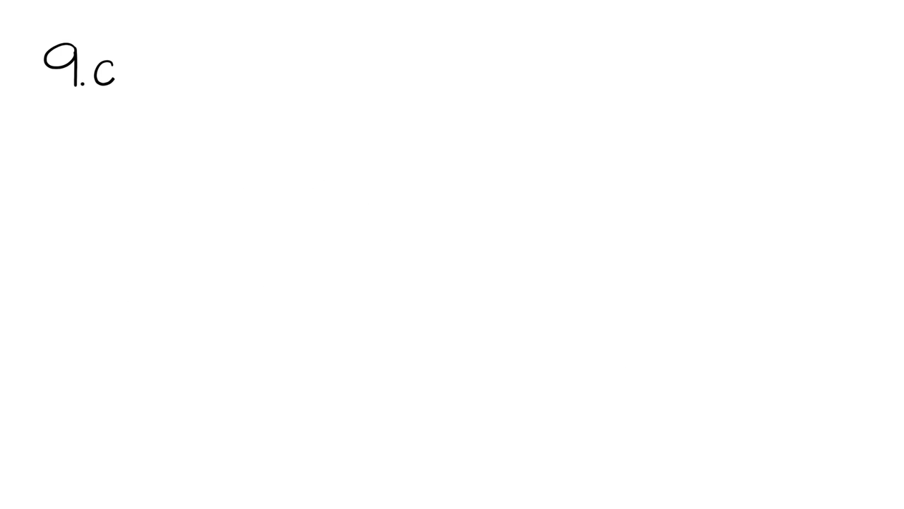
type("abstract thc")
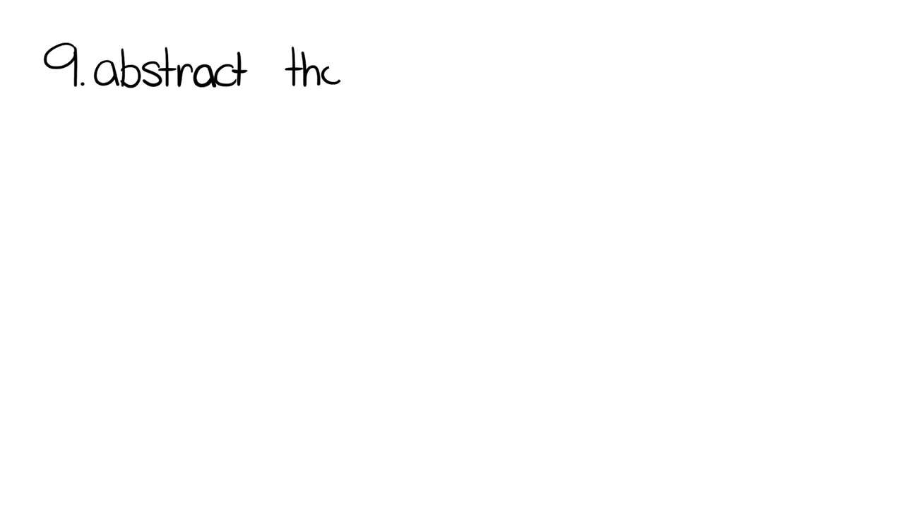
type("ought")
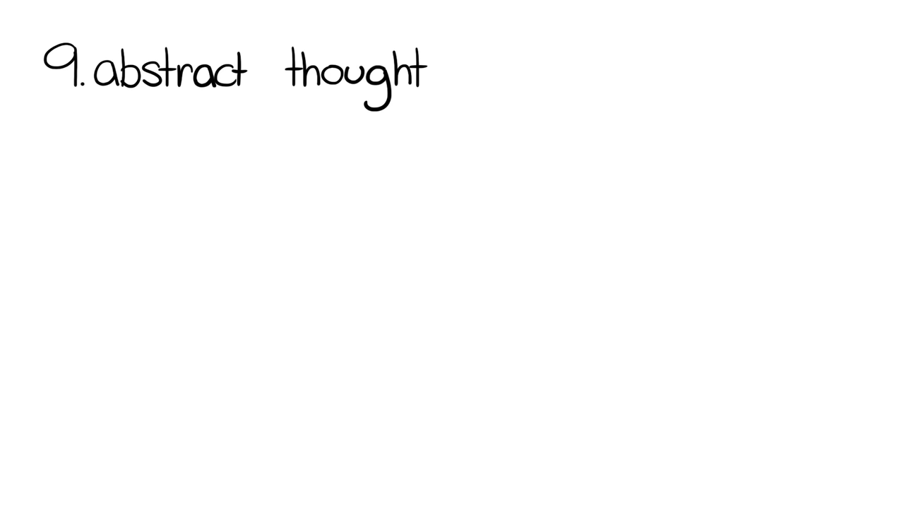